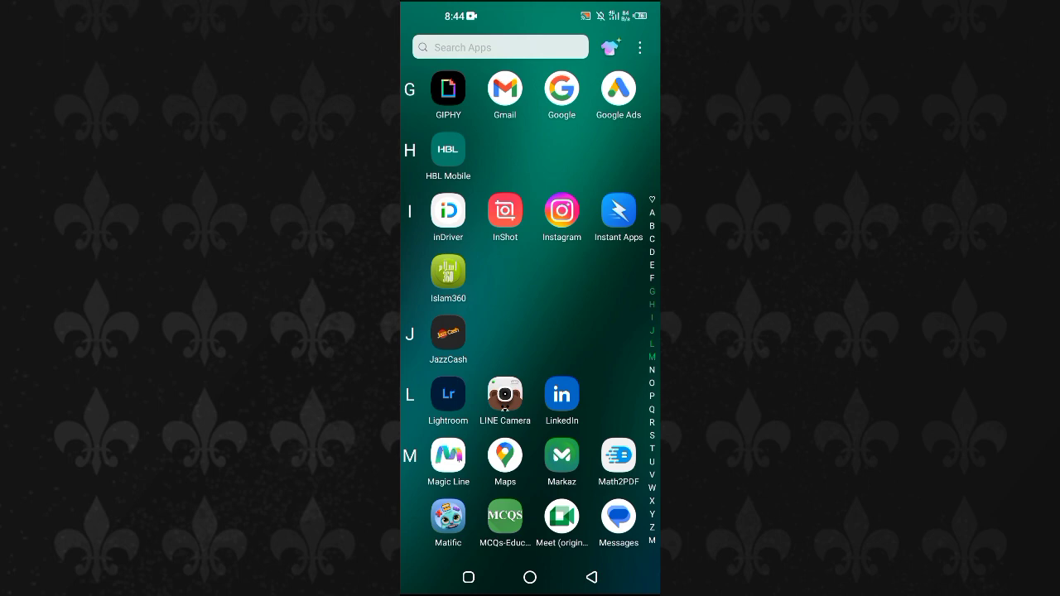
- Scroll the app drawer down and launch the Google app
scroll("down", 3)
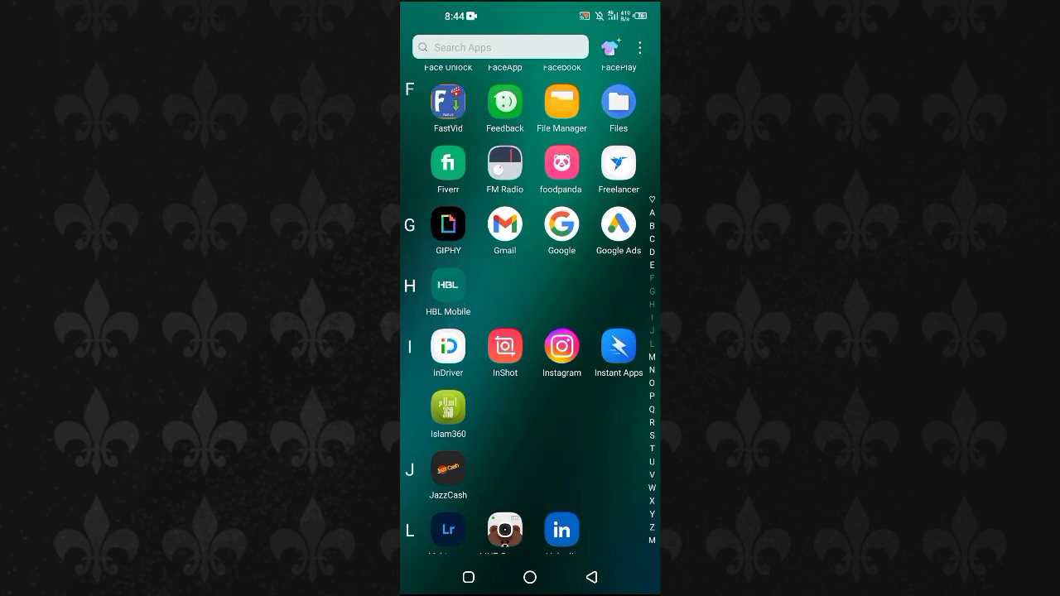
left_click(561, 230)
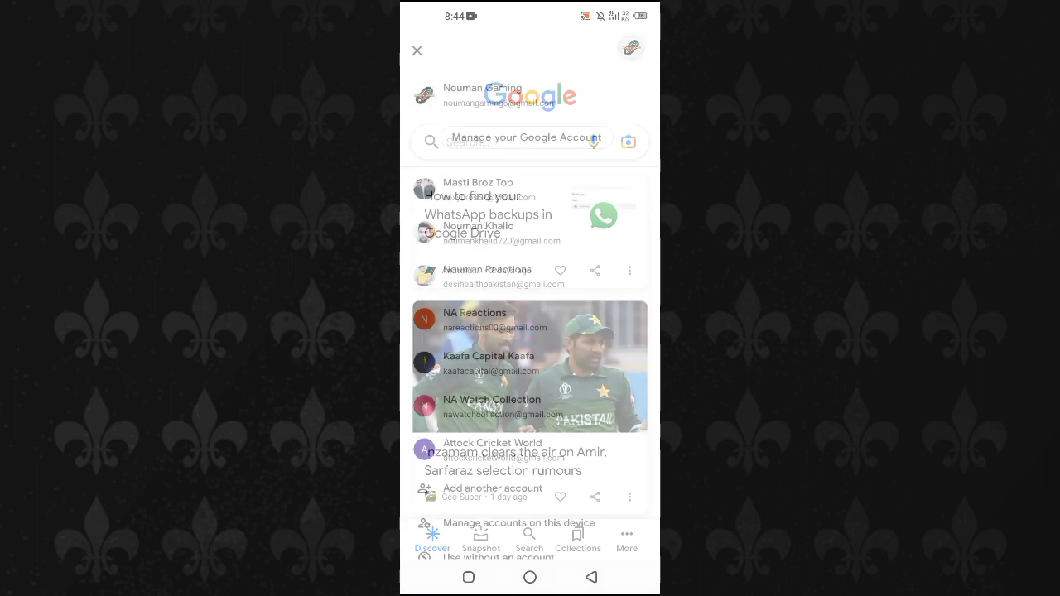
- Open Manage your Google Account from the profile menu
left_click(417, 50)
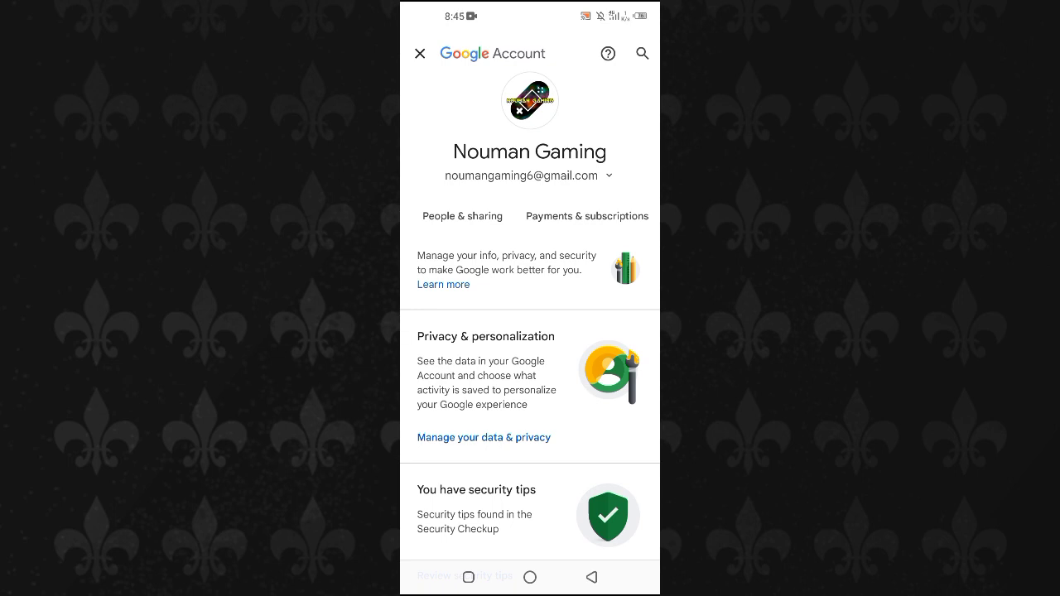
left_click(586, 216)
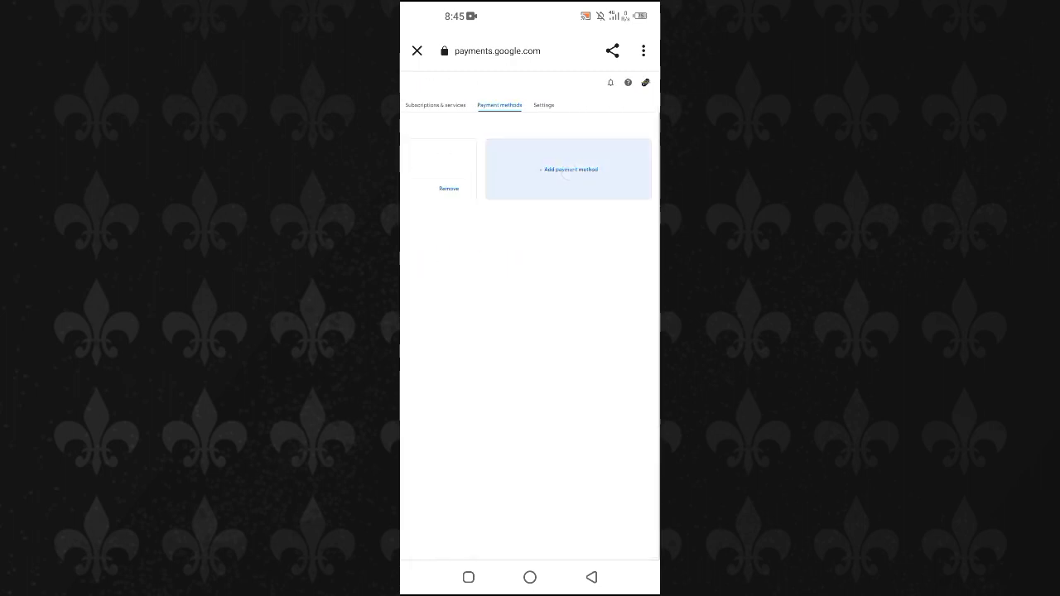
- Choose + Add payment method on the Payment methods tab
left_click(568, 170)
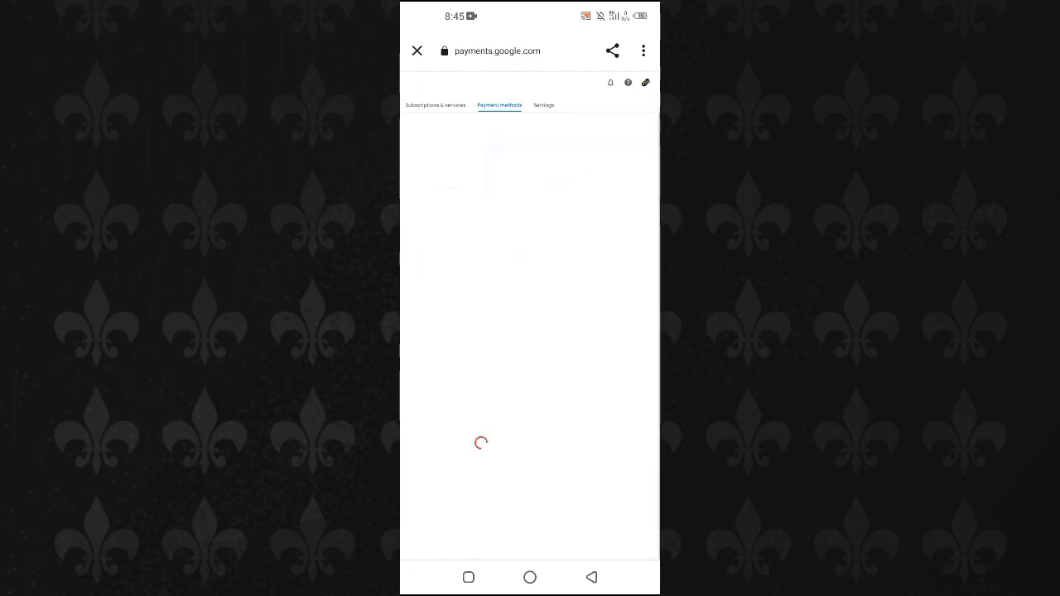